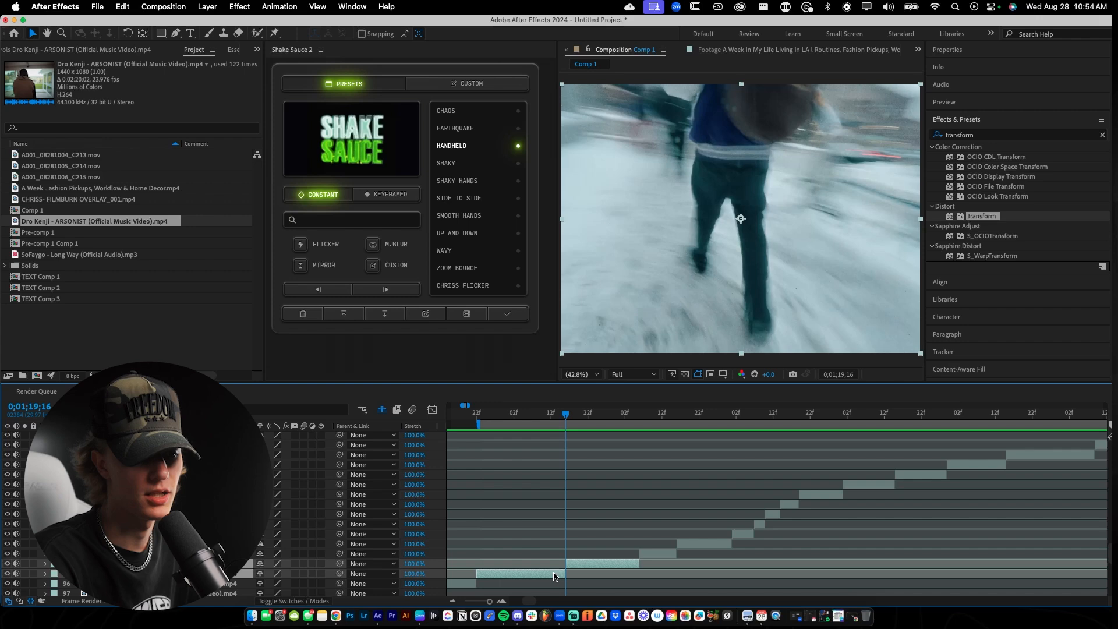
Step: Pre-compose the clip at the current cut into a composition named 'Pre-comp 2'
{"action": "right_click", "coordinate": [554, 575]}
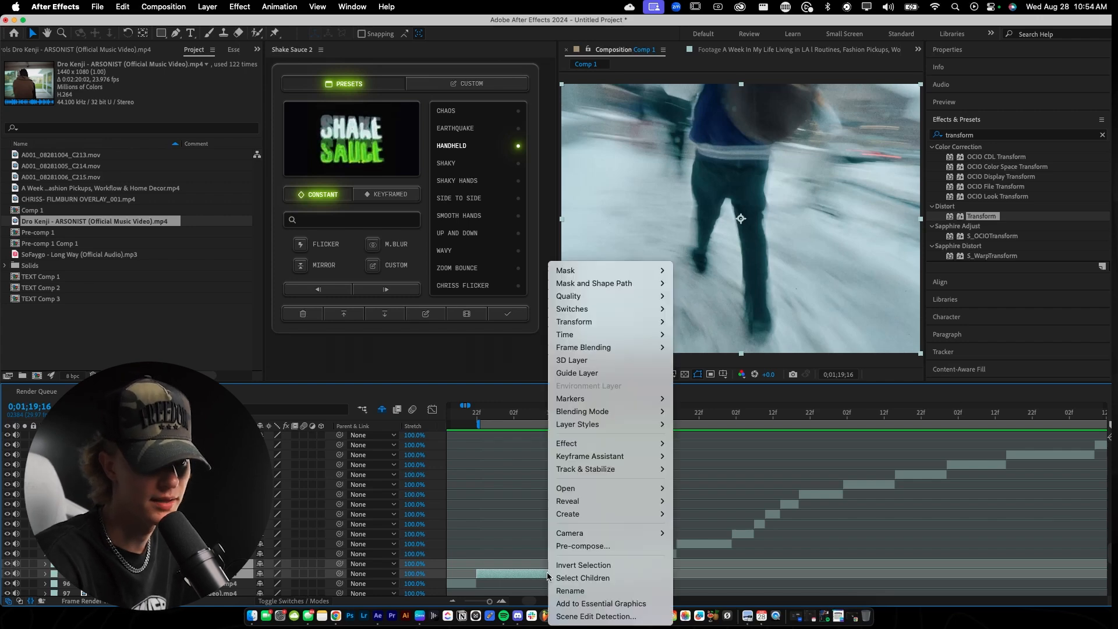
{"action": "left_click", "coordinate": [582, 545]}
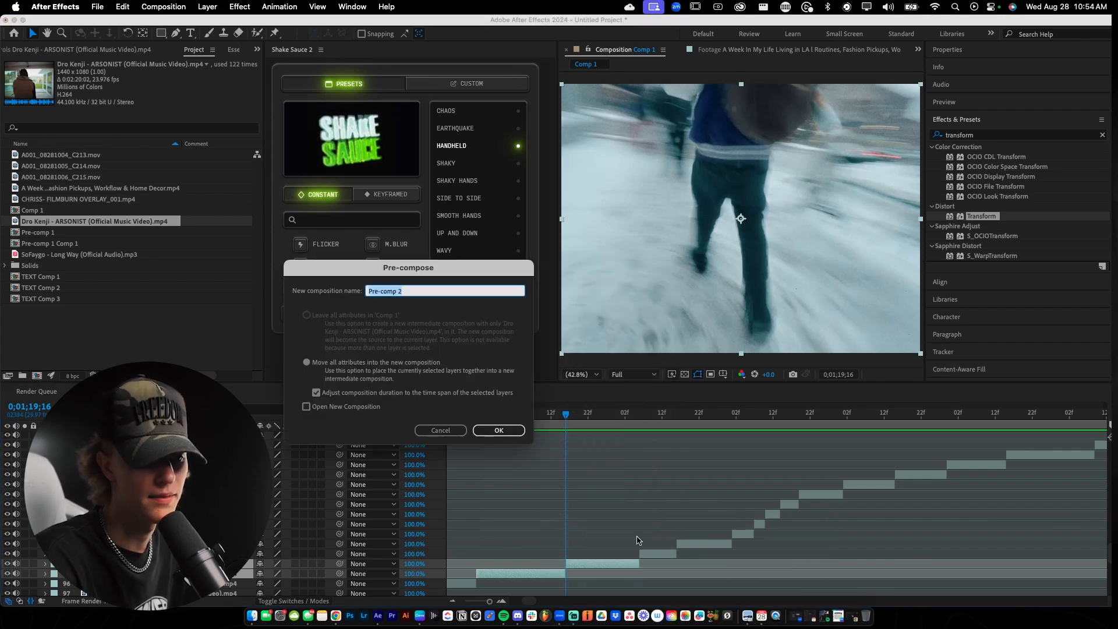
{"action": "left_click", "coordinate": [498, 430]}
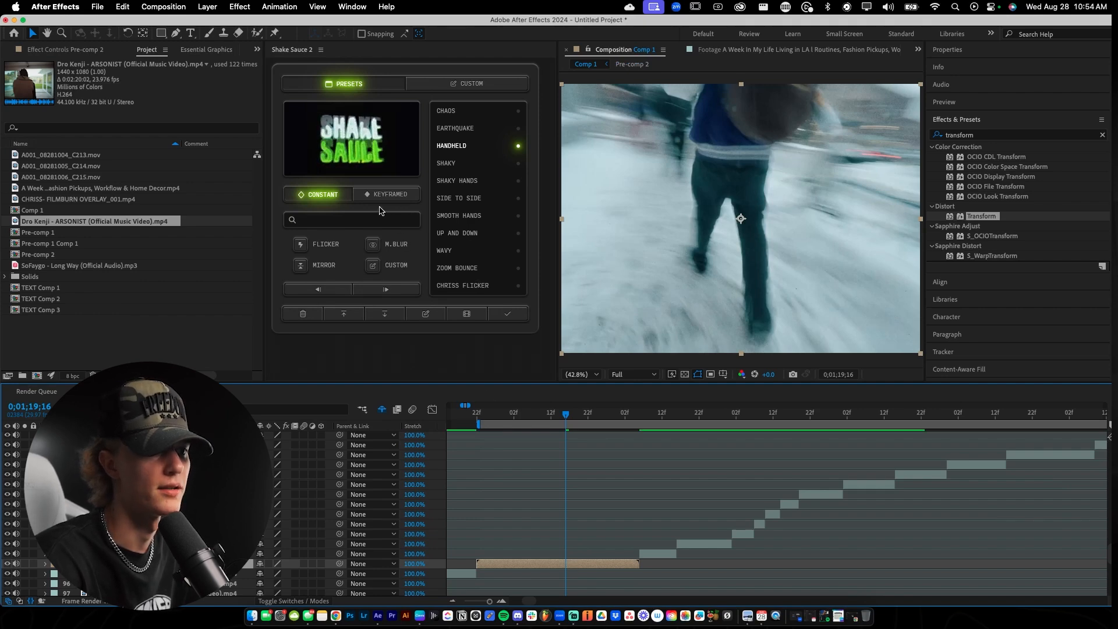
Step: Apply the keyframed Pump preset from Shake Sauce 2 and select its keyframes near the cut
{"action": "left_click", "coordinate": [391, 194]}
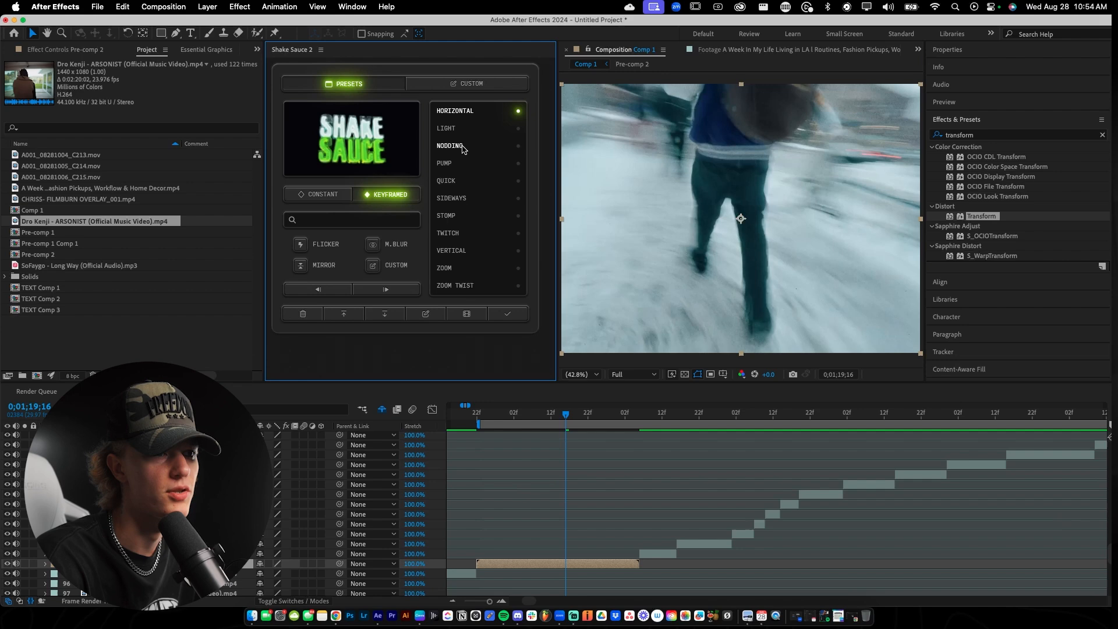
{"action": "mouse_move", "coordinate": [464, 188]}
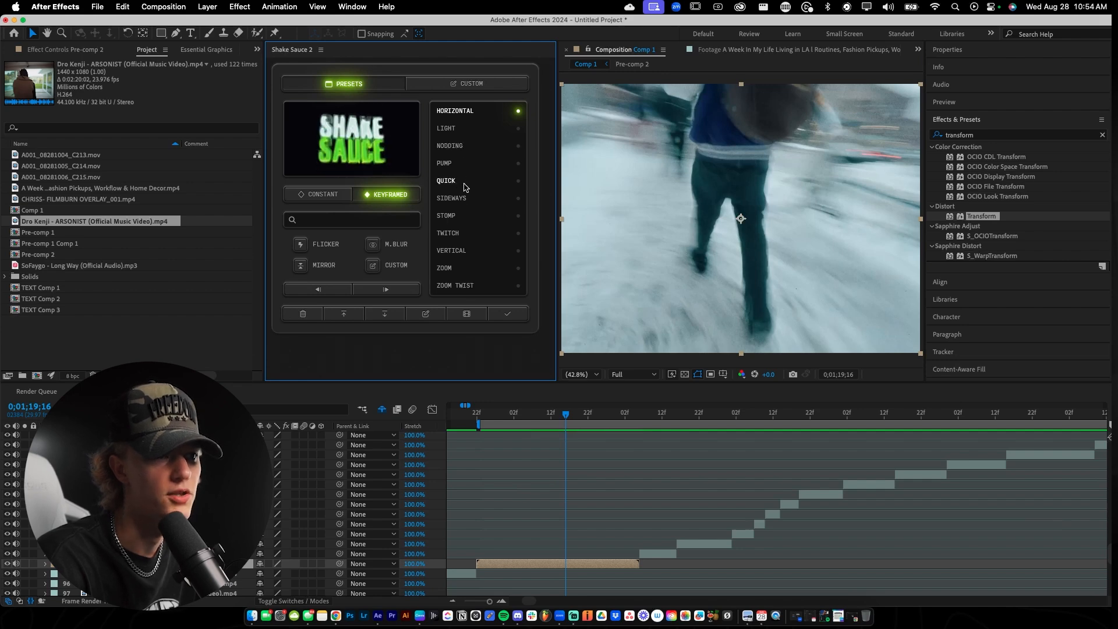
{"action": "mouse_move", "coordinate": [462, 255]}
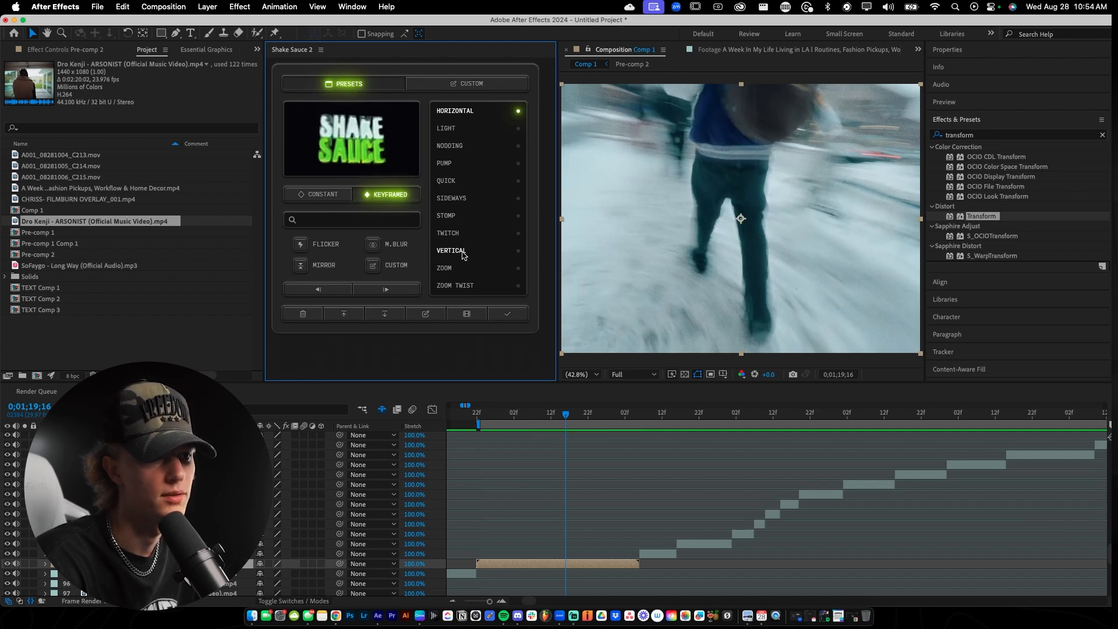
{"action": "left_click", "coordinate": [445, 162]}
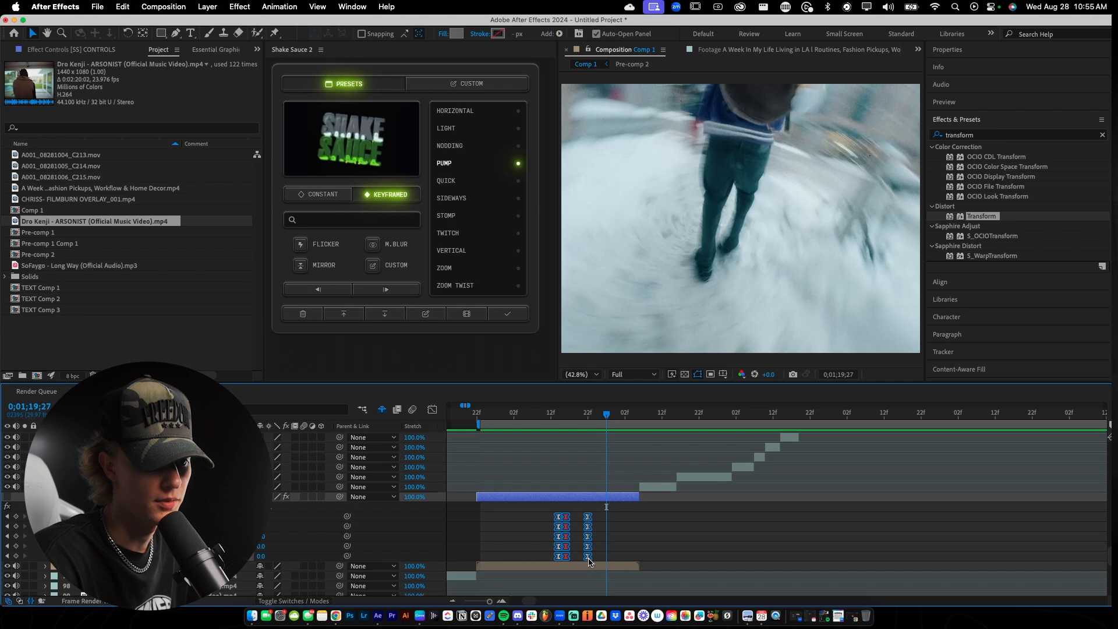
{"action": "left_click", "coordinate": [562, 412]}
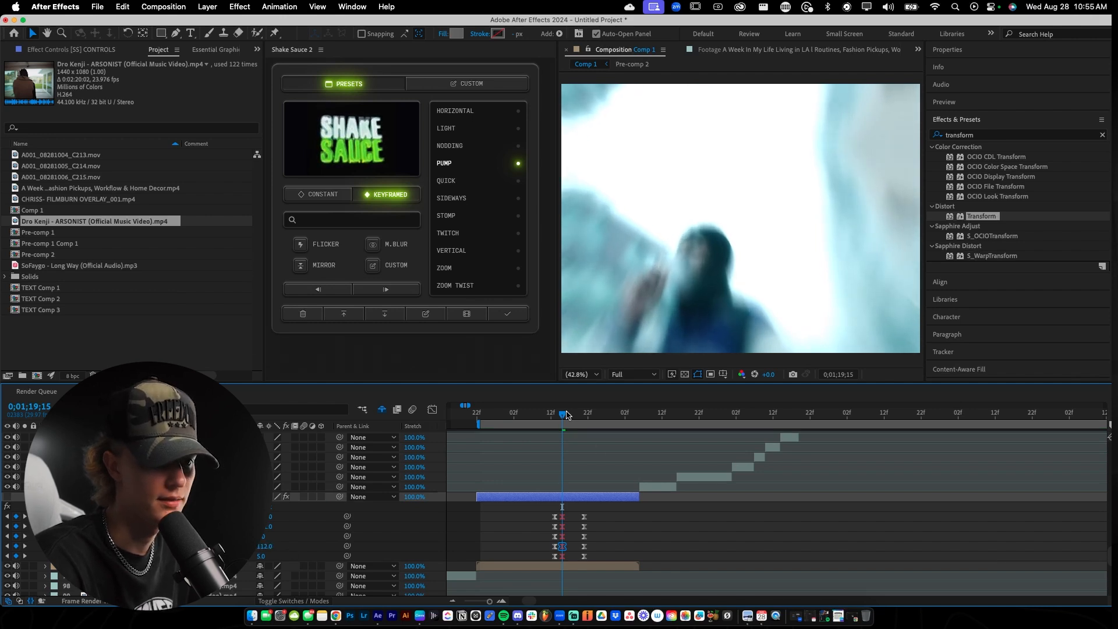
{"action": "mouse_move", "coordinate": [563, 414]}
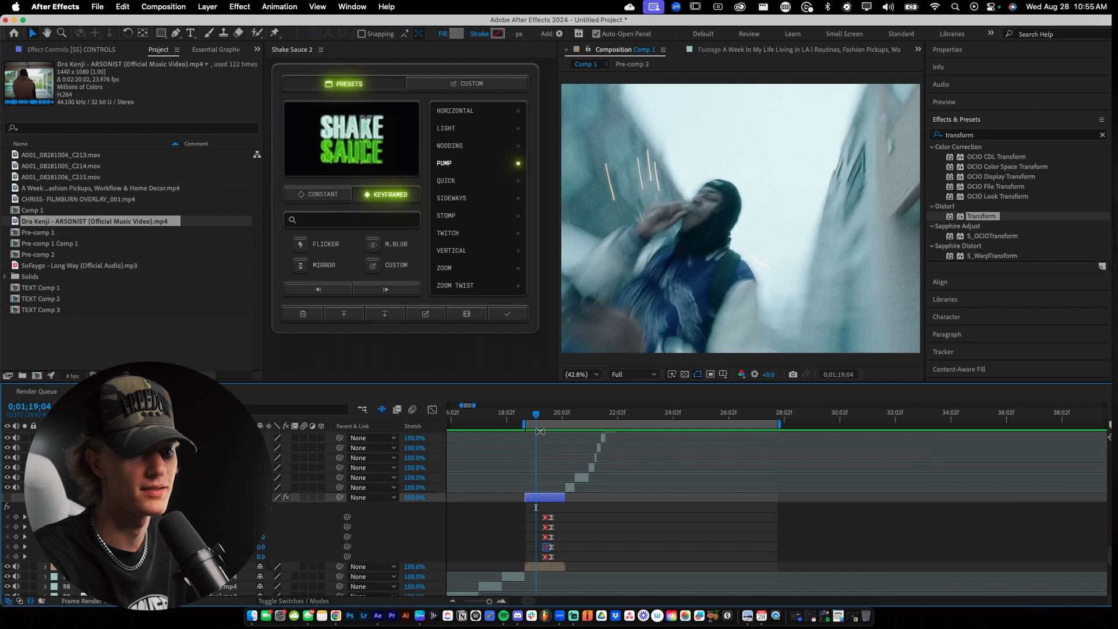
Step: Scrub the Current Time Indicator across the cut to preview the Pump shake
{"action": "left_click", "coordinate": [531, 412]}
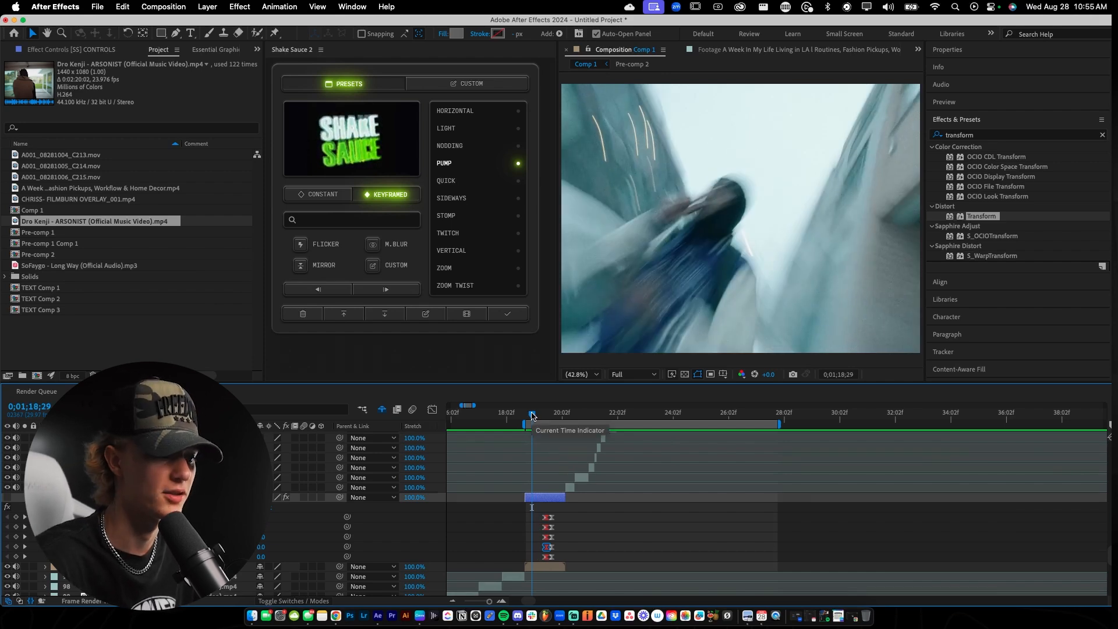
{"action": "left_click", "coordinate": [67, 49]}
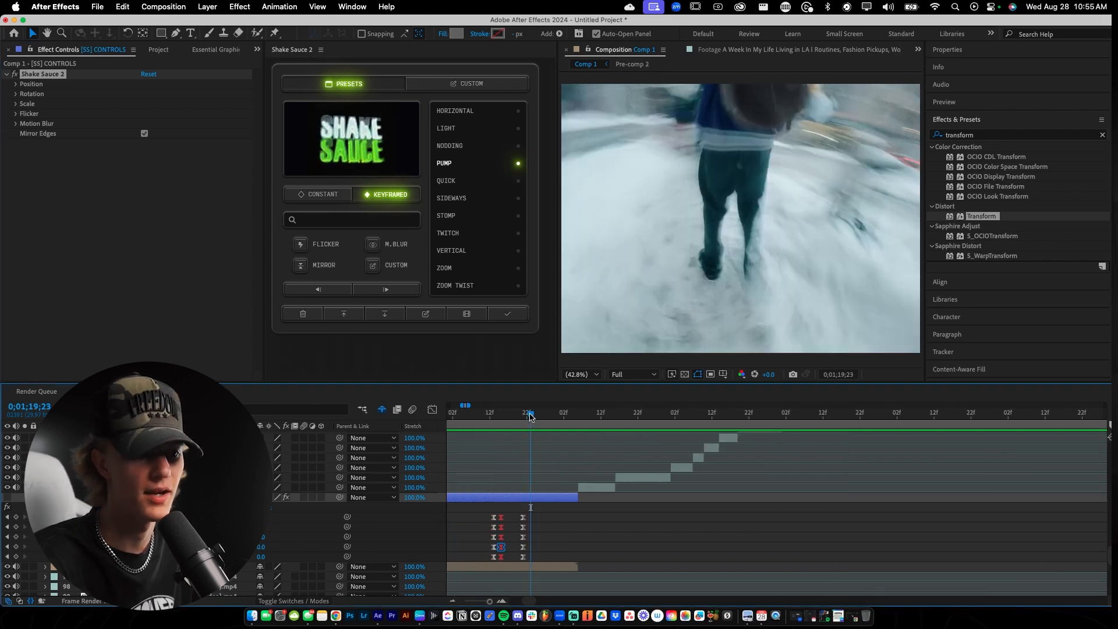
{"action": "left_click", "coordinate": [625, 412]}
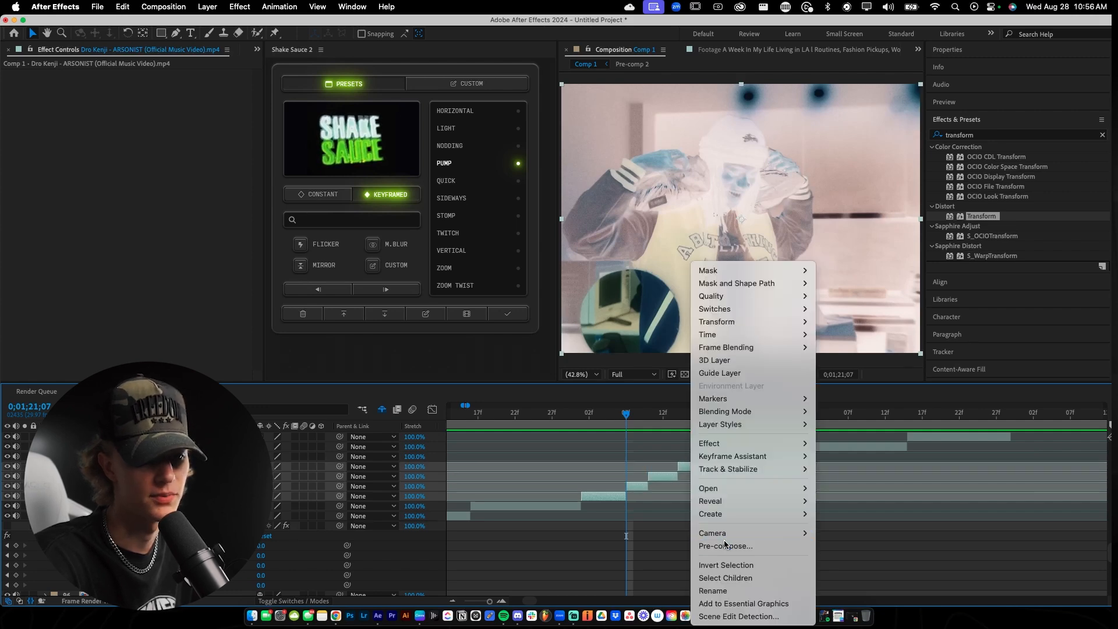
Step: Pre-compose the inverted-colour clip as Pre-comp 3, apply keyframed Horizontal shake, and preview it
{"action": "left_click", "coordinate": [724, 545]}
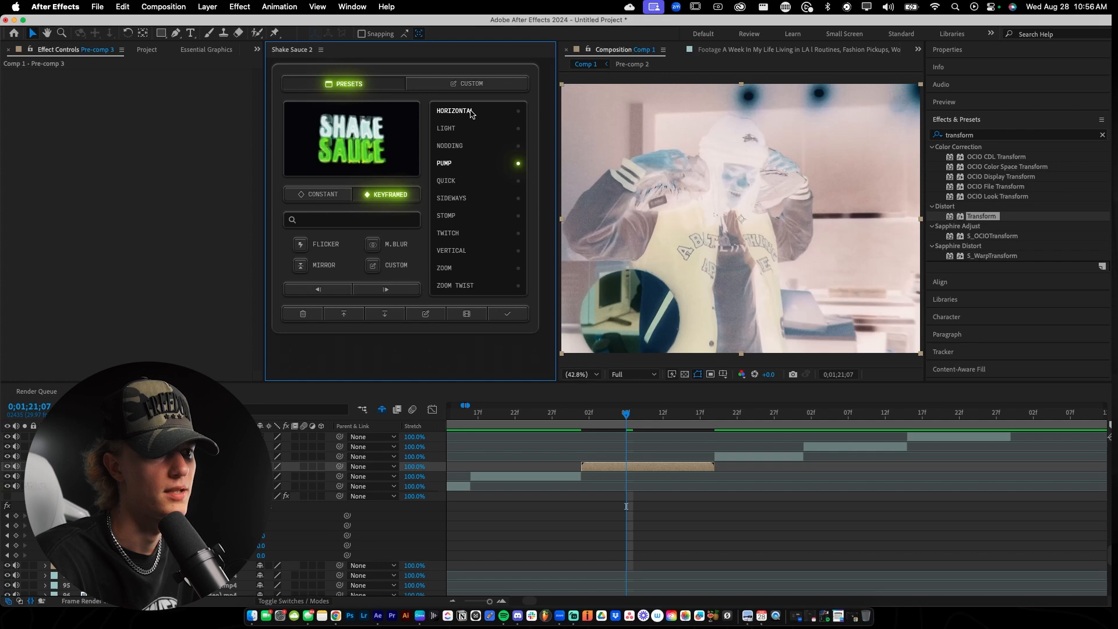
{"action": "left_click", "coordinate": [454, 111]}
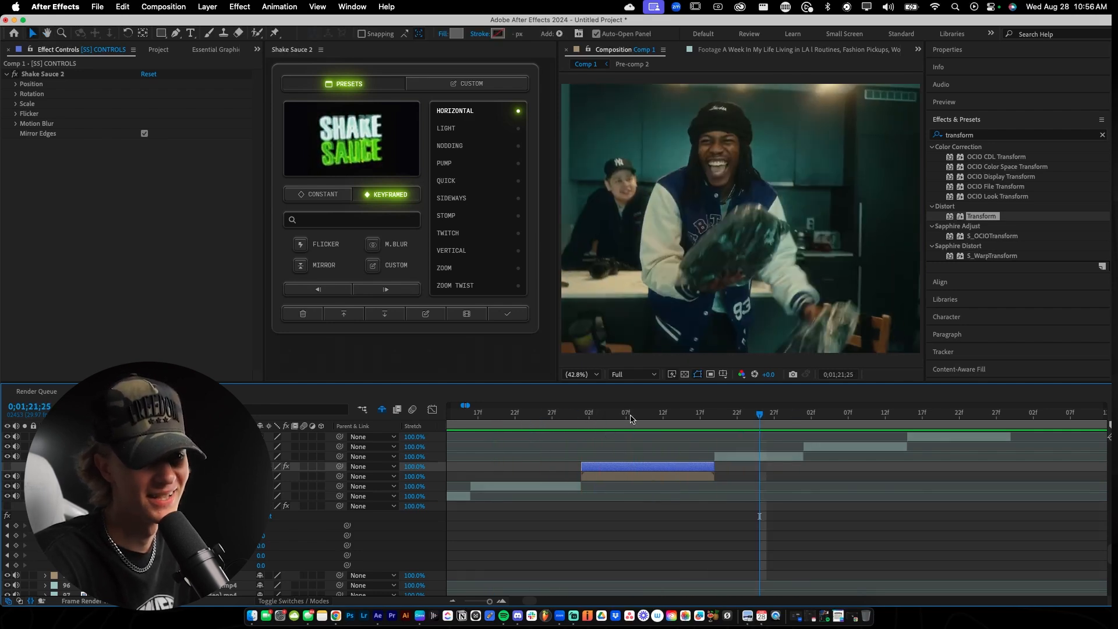
{"action": "left_click", "coordinate": [647, 413]}
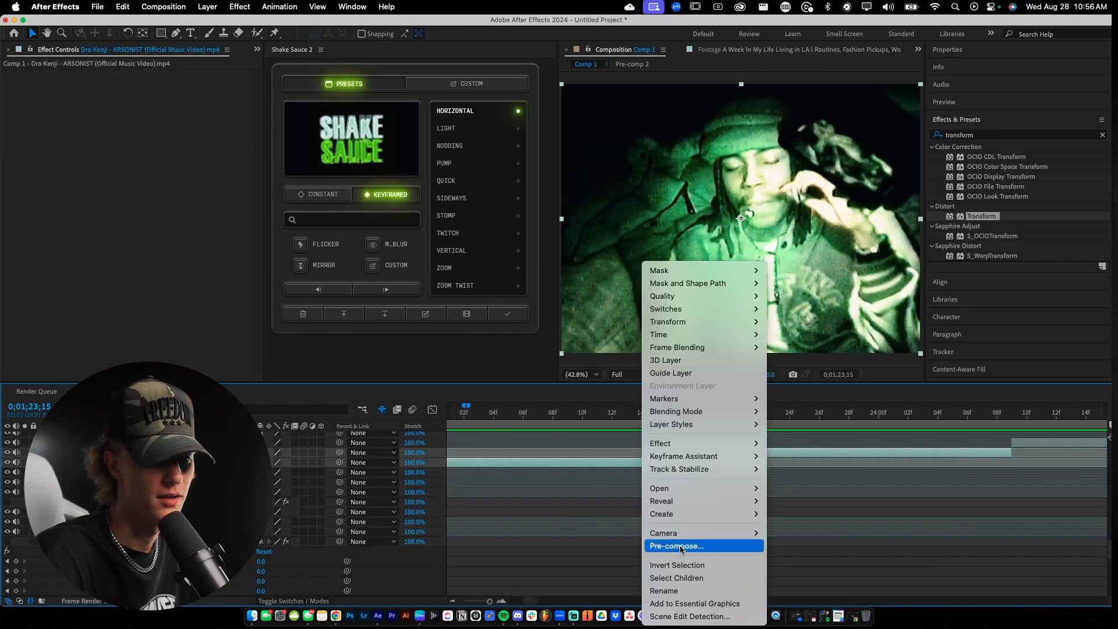
Step: Pre-compose the green night-vision clip as Pre-comp 4 and apply the keyframed Nodding shake
{"action": "left_click", "coordinate": [676, 546]}
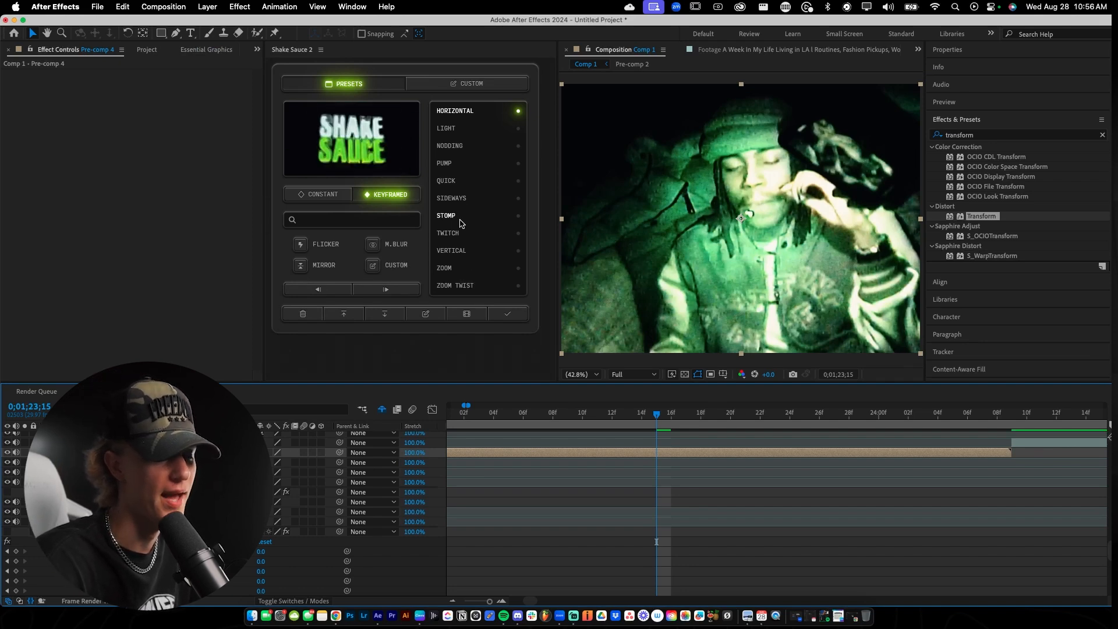
{"action": "left_click", "coordinate": [451, 251]}
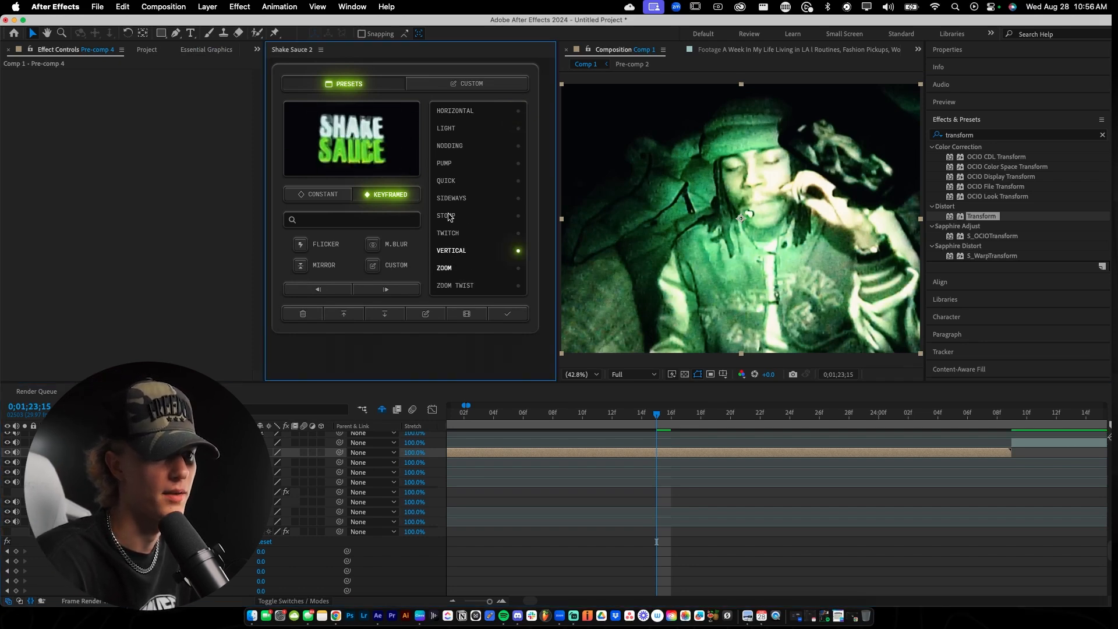
{"action": "left_click", "coordinate": [444, 162]}
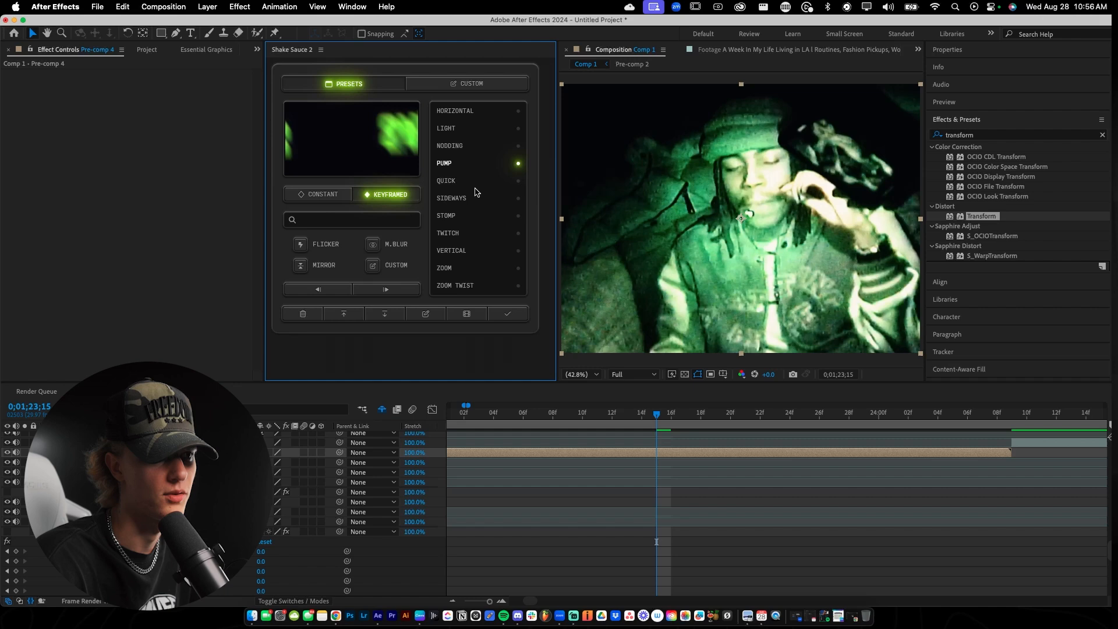
{"action": "left_click", "coordinate": [448, 146]}
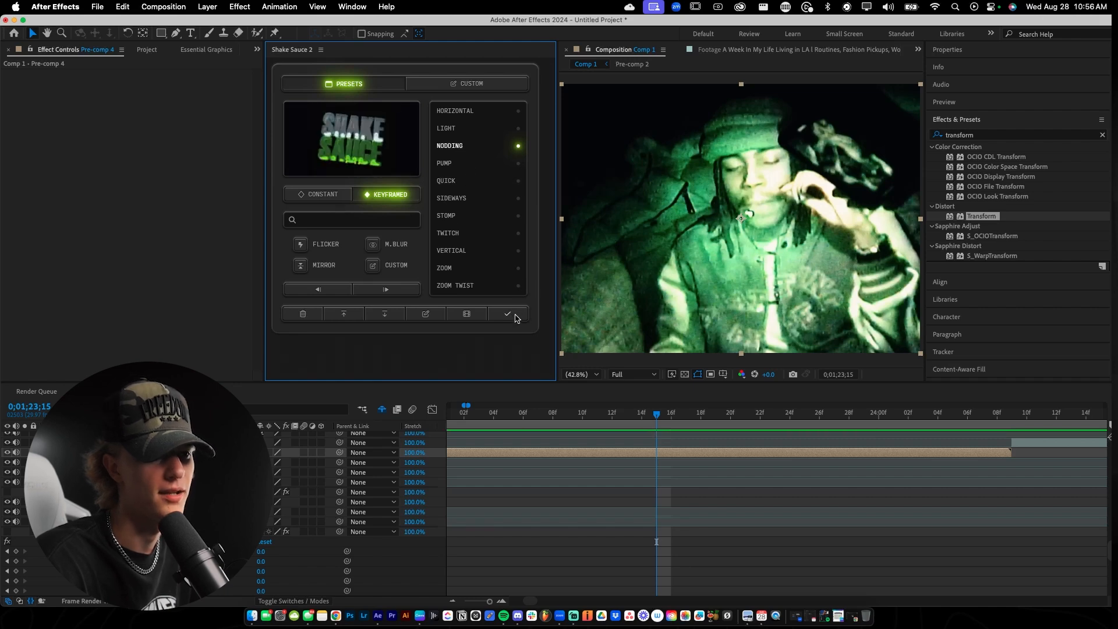
{"action": "left_click", "coordinate": [506, 314]}
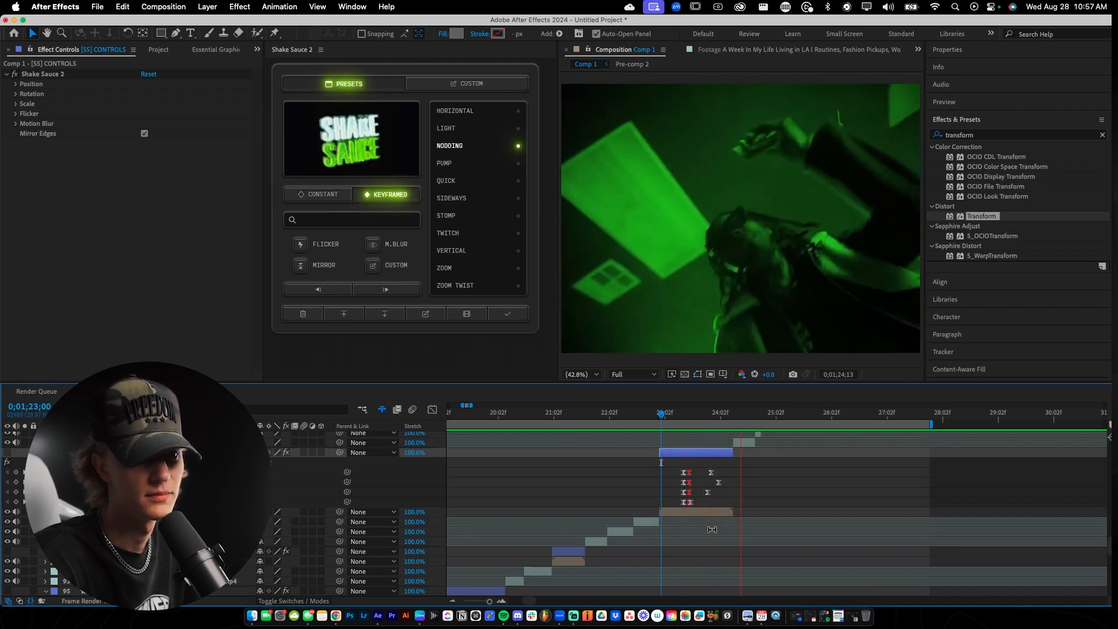
{"action": "left_click", "coordinate": [578, 413]}
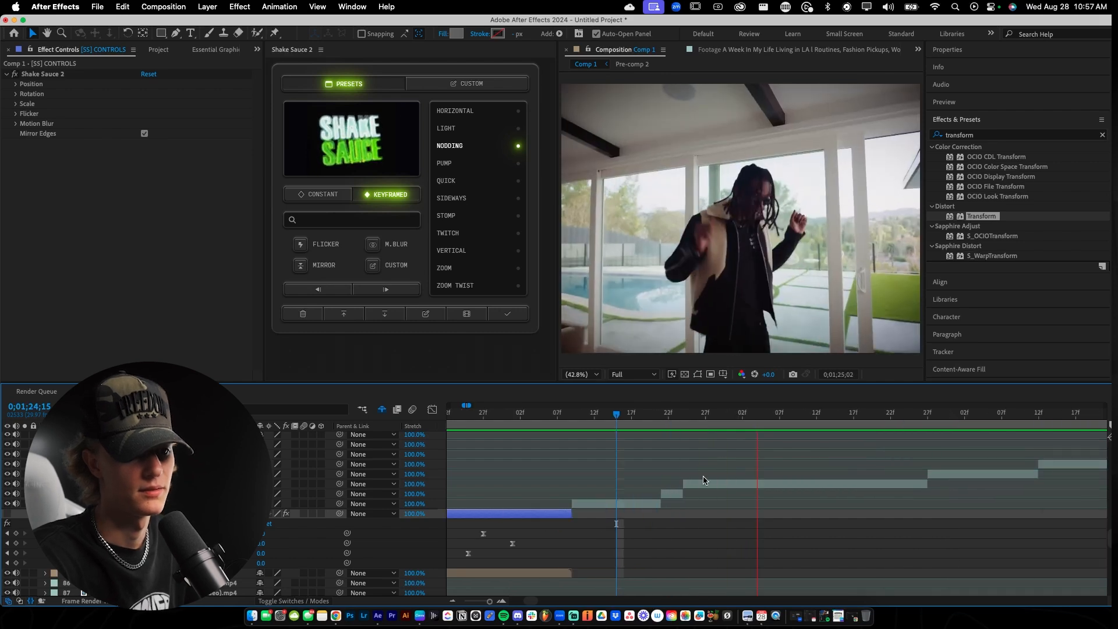
{"action": "left_click", "coordinate": [682, 412]}
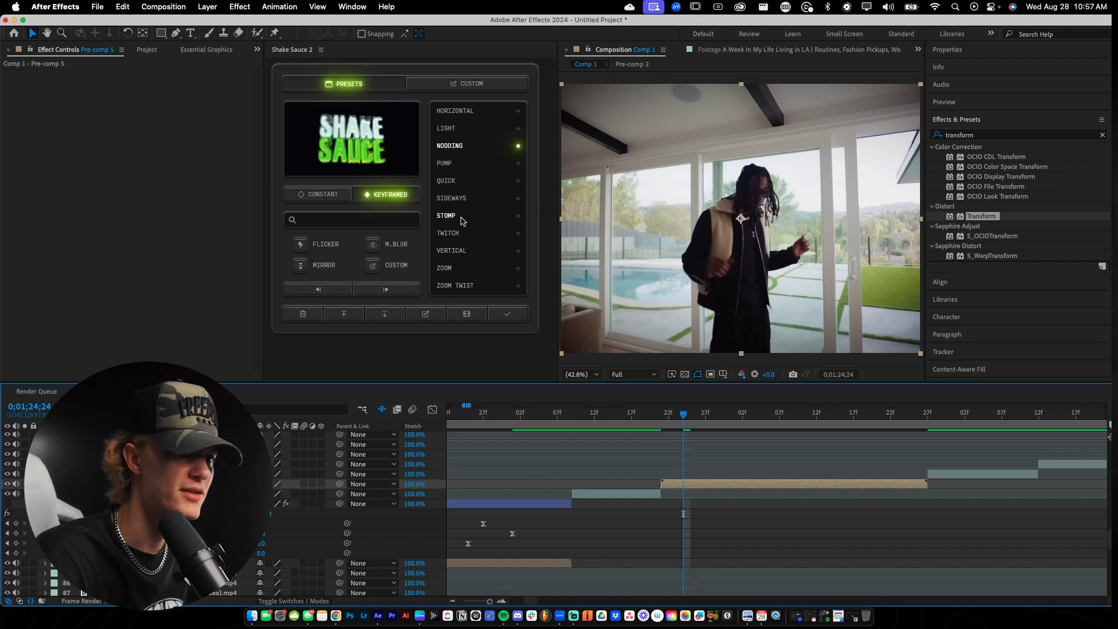
{"action": "left_click", "coordinate": [445, 215]}
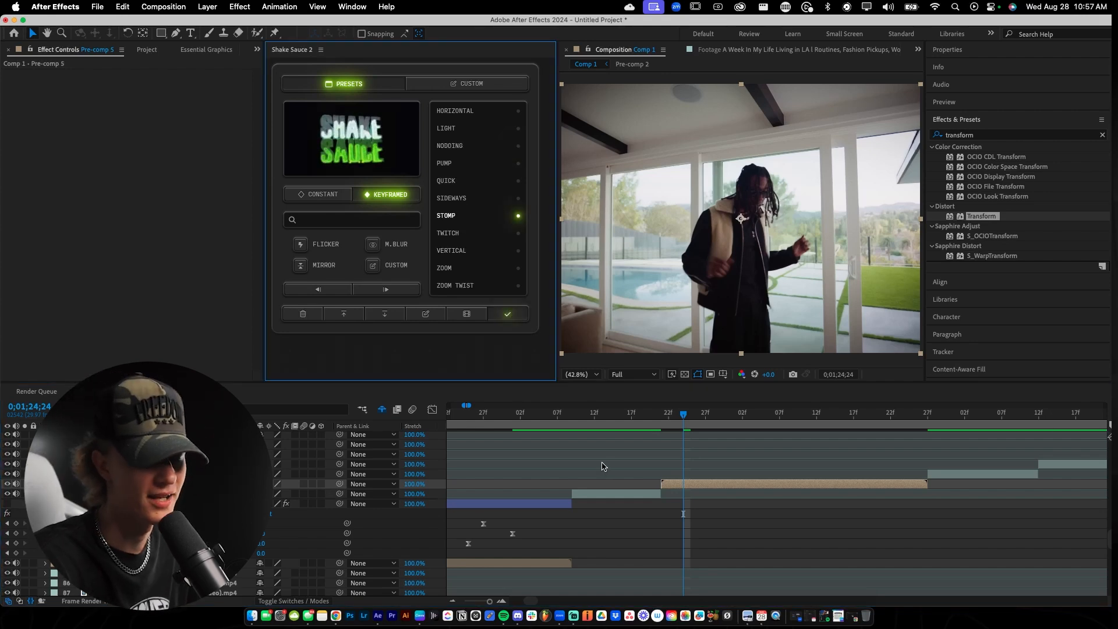
{"action": "left_click", "coordinate": [594, 412]}
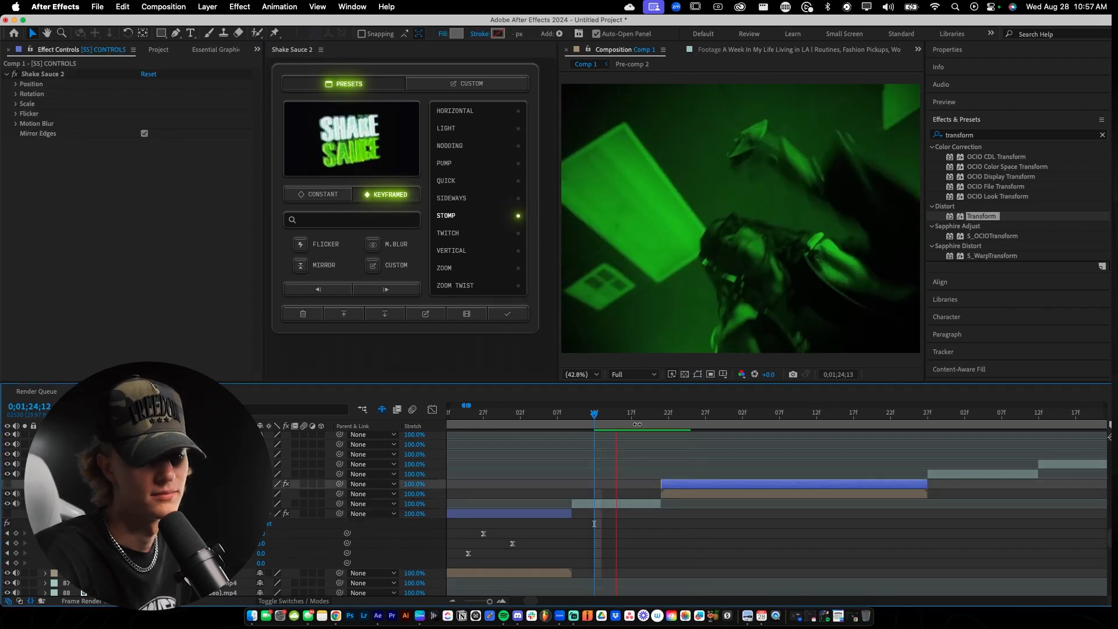
{"action": "left_click", "coordinate": [650, 415]}
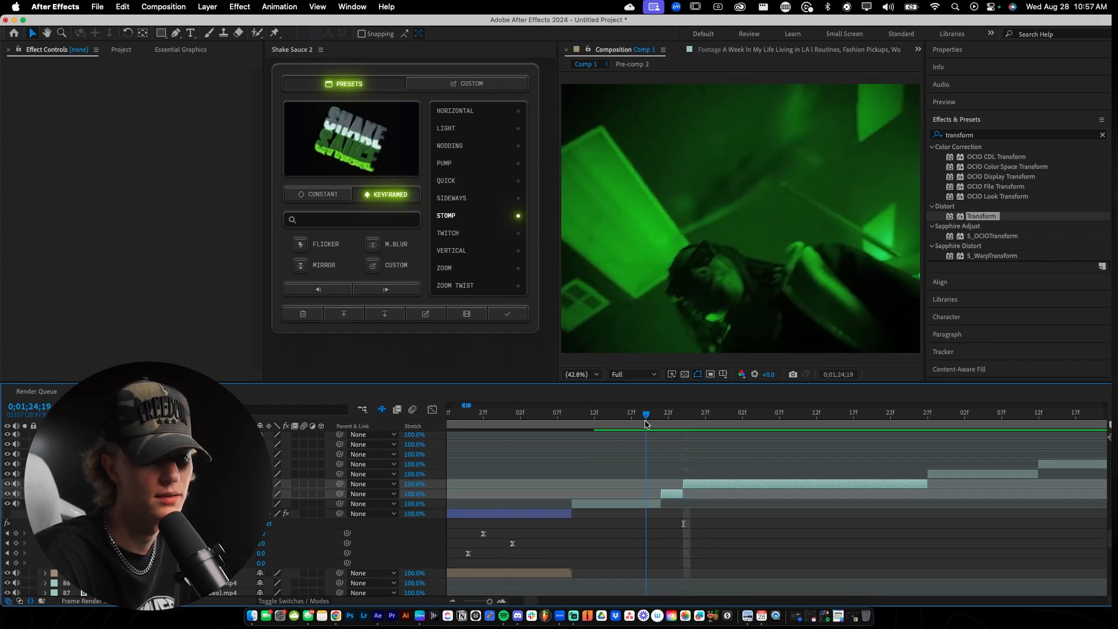
{"action": "left_click", "coordinate": [682, 415]}
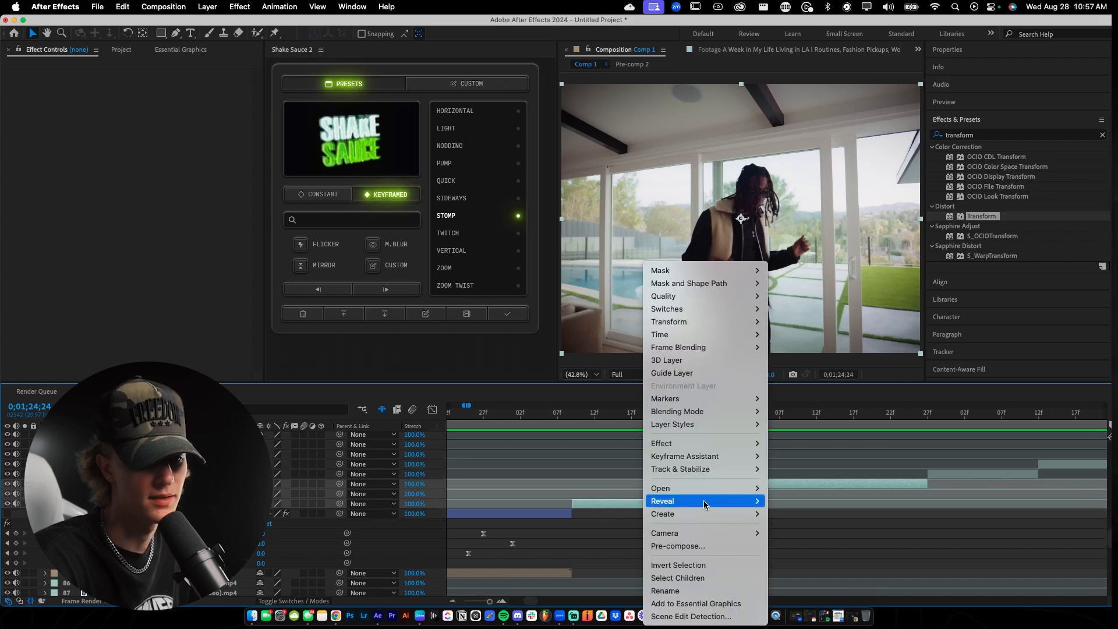
Step: Pre-compose the poolside dancer clip as Pre-comp 5 and preview its Chriss Handheld shake
{"action": "left_click", "coordinate": [677, 546]}
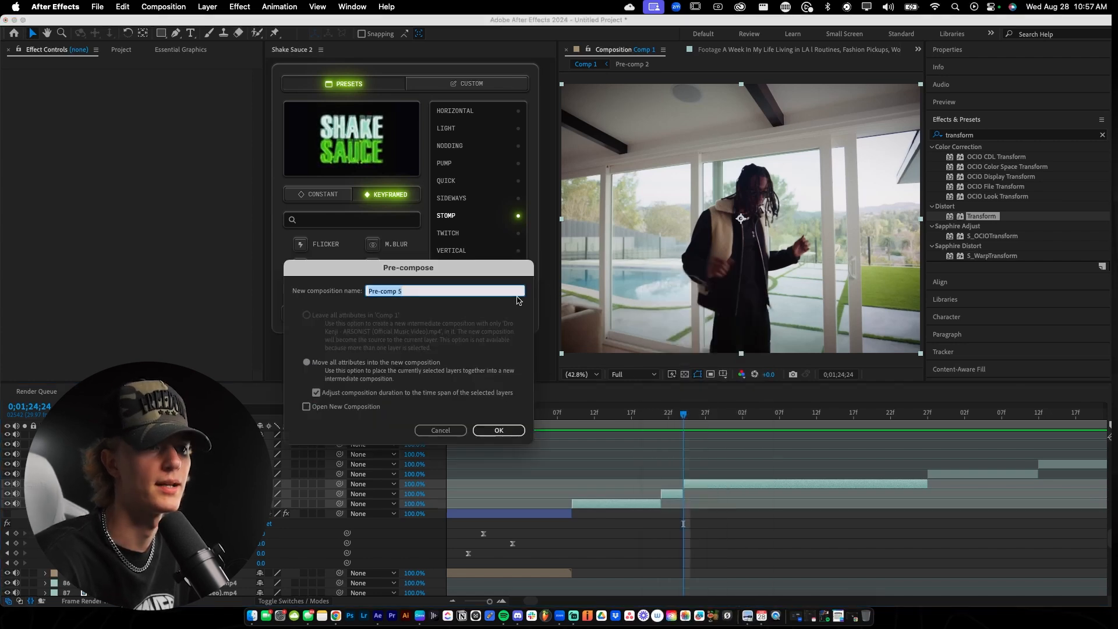
{"action": "left_click", "coordinate": [498, 429]}
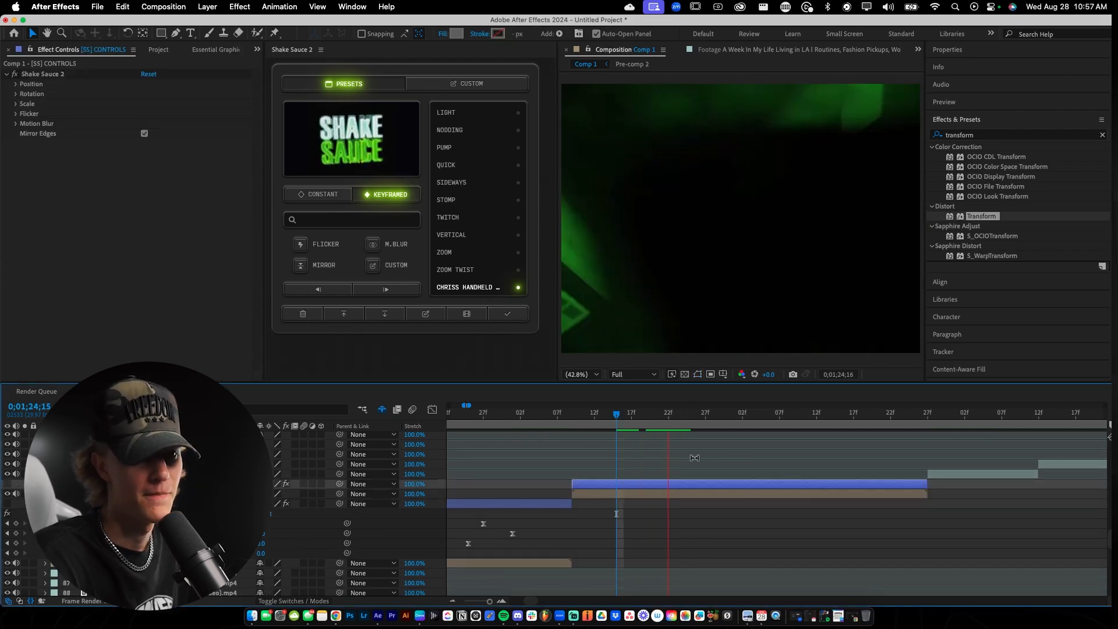
{"action": "left_click", "coordinate": [673, 417]}
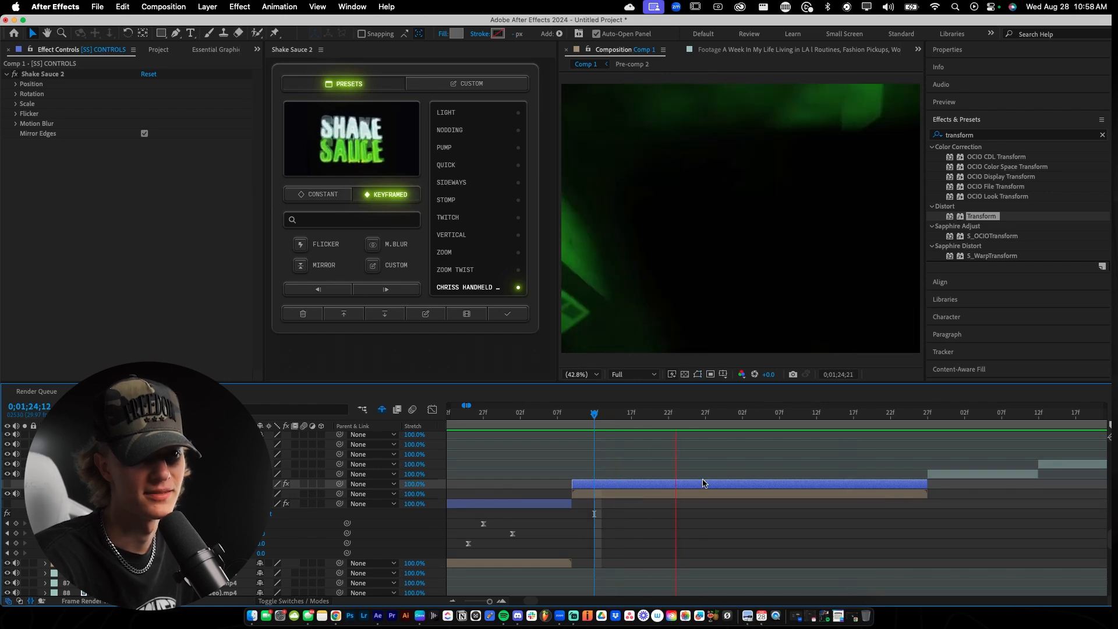
{"action": "left_click", "coordinate": [557, 412]}
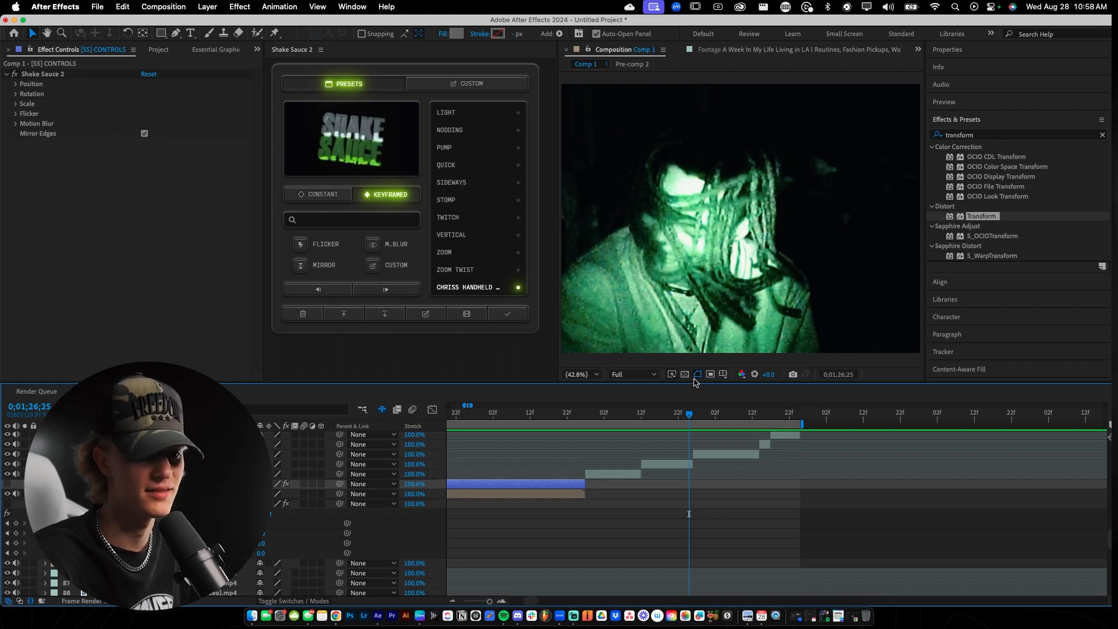
{"action": "mouse_move", "coordinate": [689, 418]}
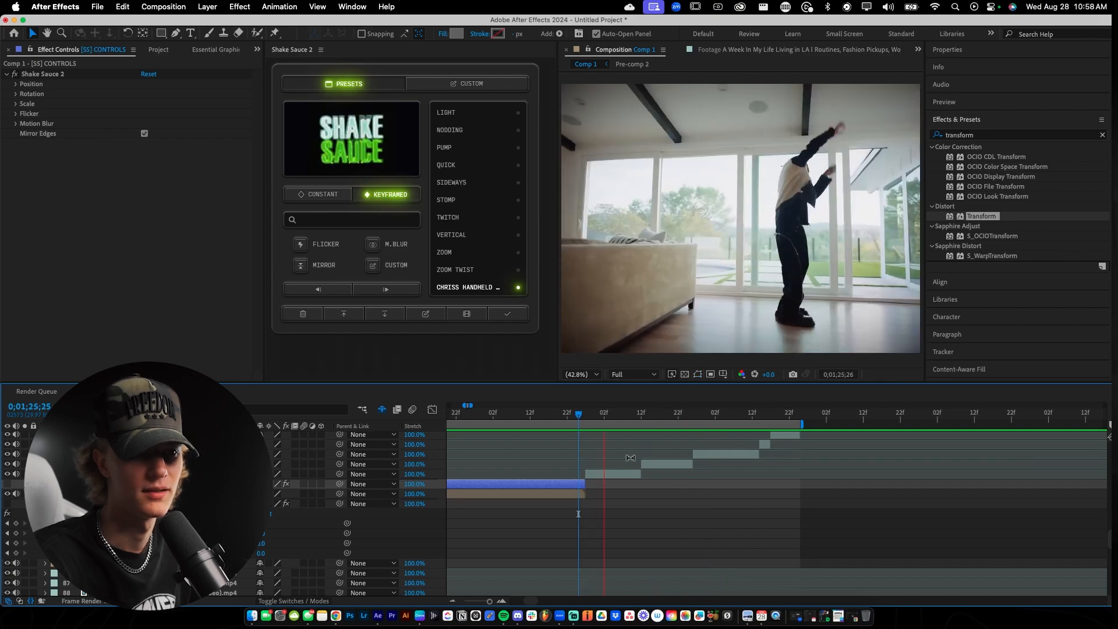
Step: Pre-compose the crowd party clip as Pre-comp 6 and apply the keyframed Zoom Twist shake
{"action": "left_click", "coordinate": [692, 413]}
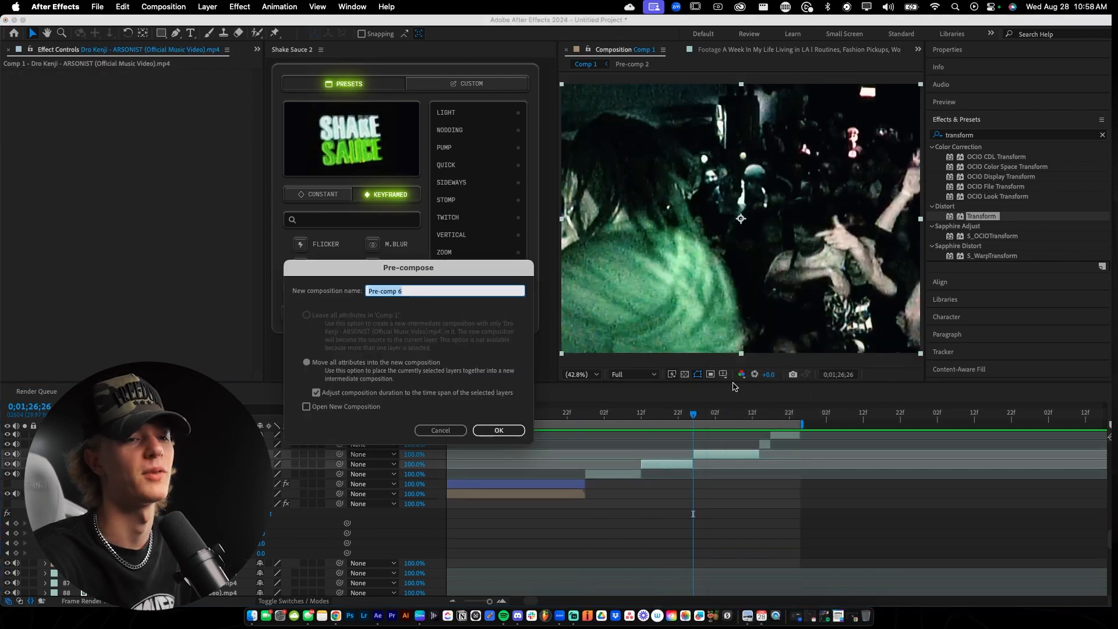
{"action": "left_click", "coordinate": [497, 429]}
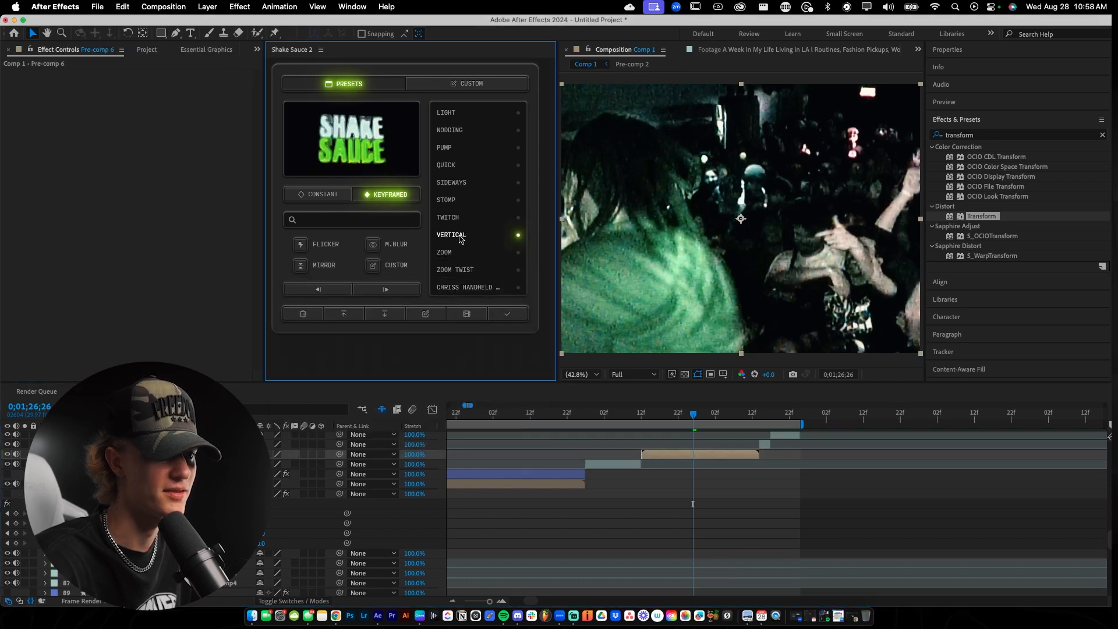
{"action": "left_click", "coordinate": [455, 270]}
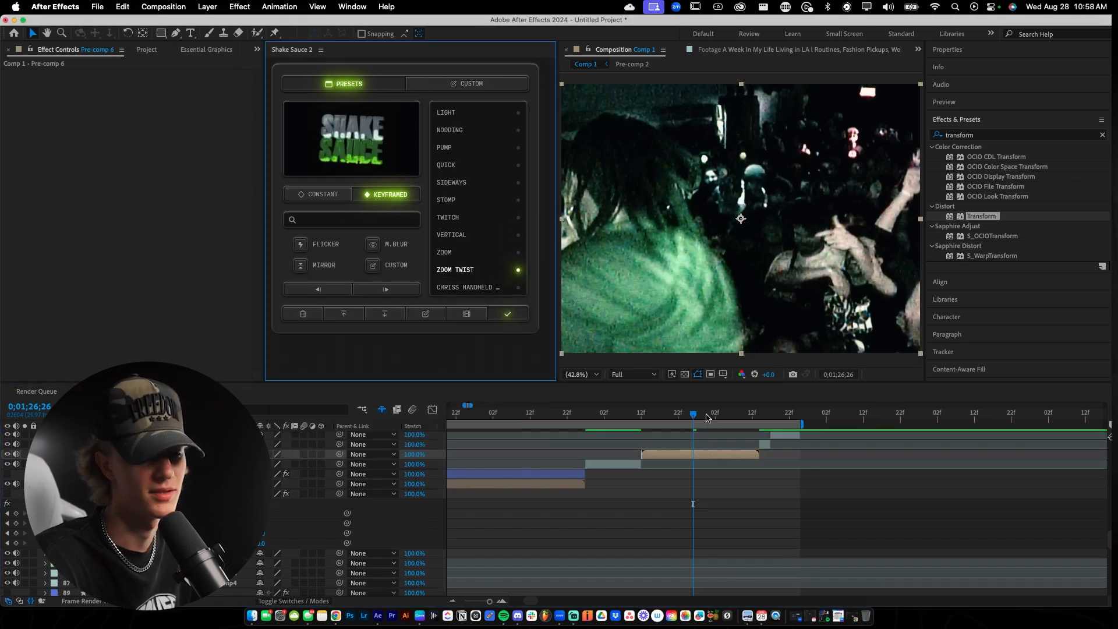
{"action": "left_click", "coordinate": [688, 413]}
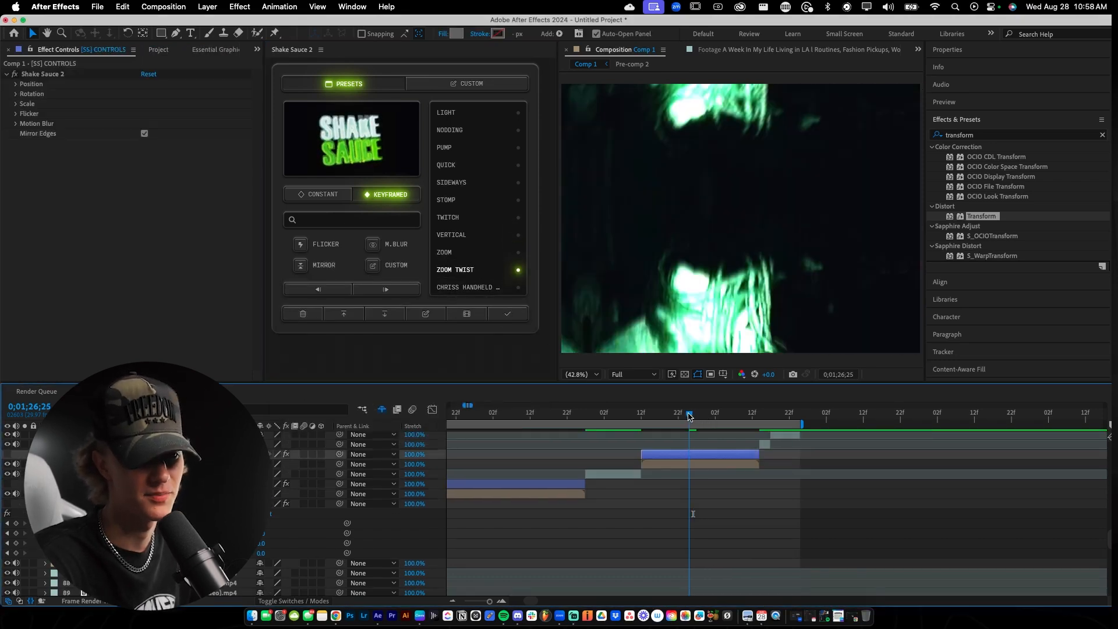
{"action": "left_click", "coordinate": [791, 413]}
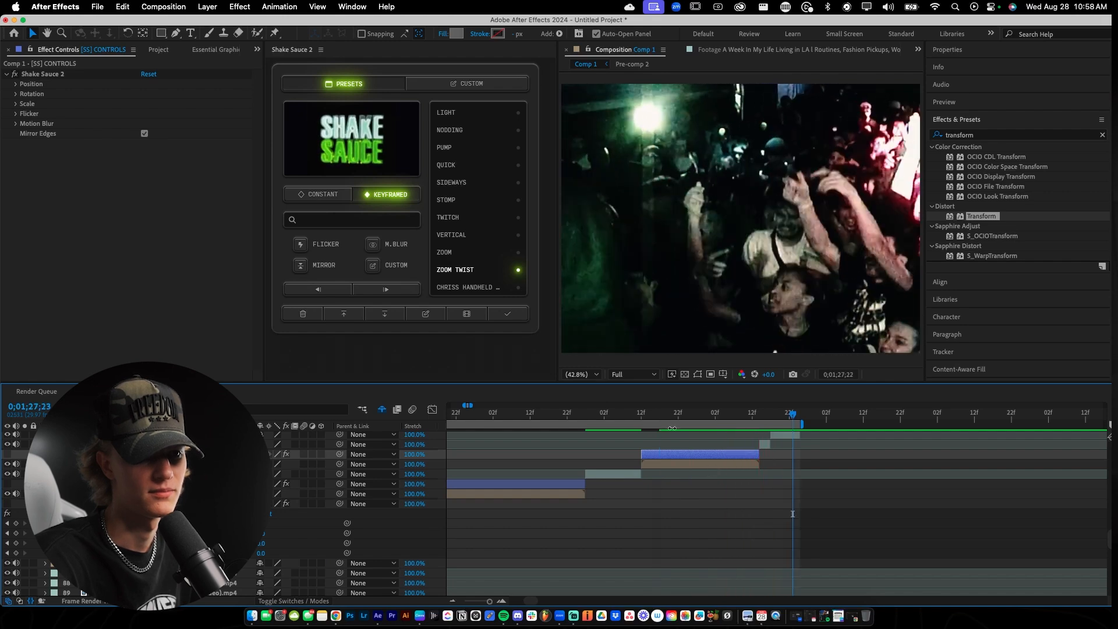